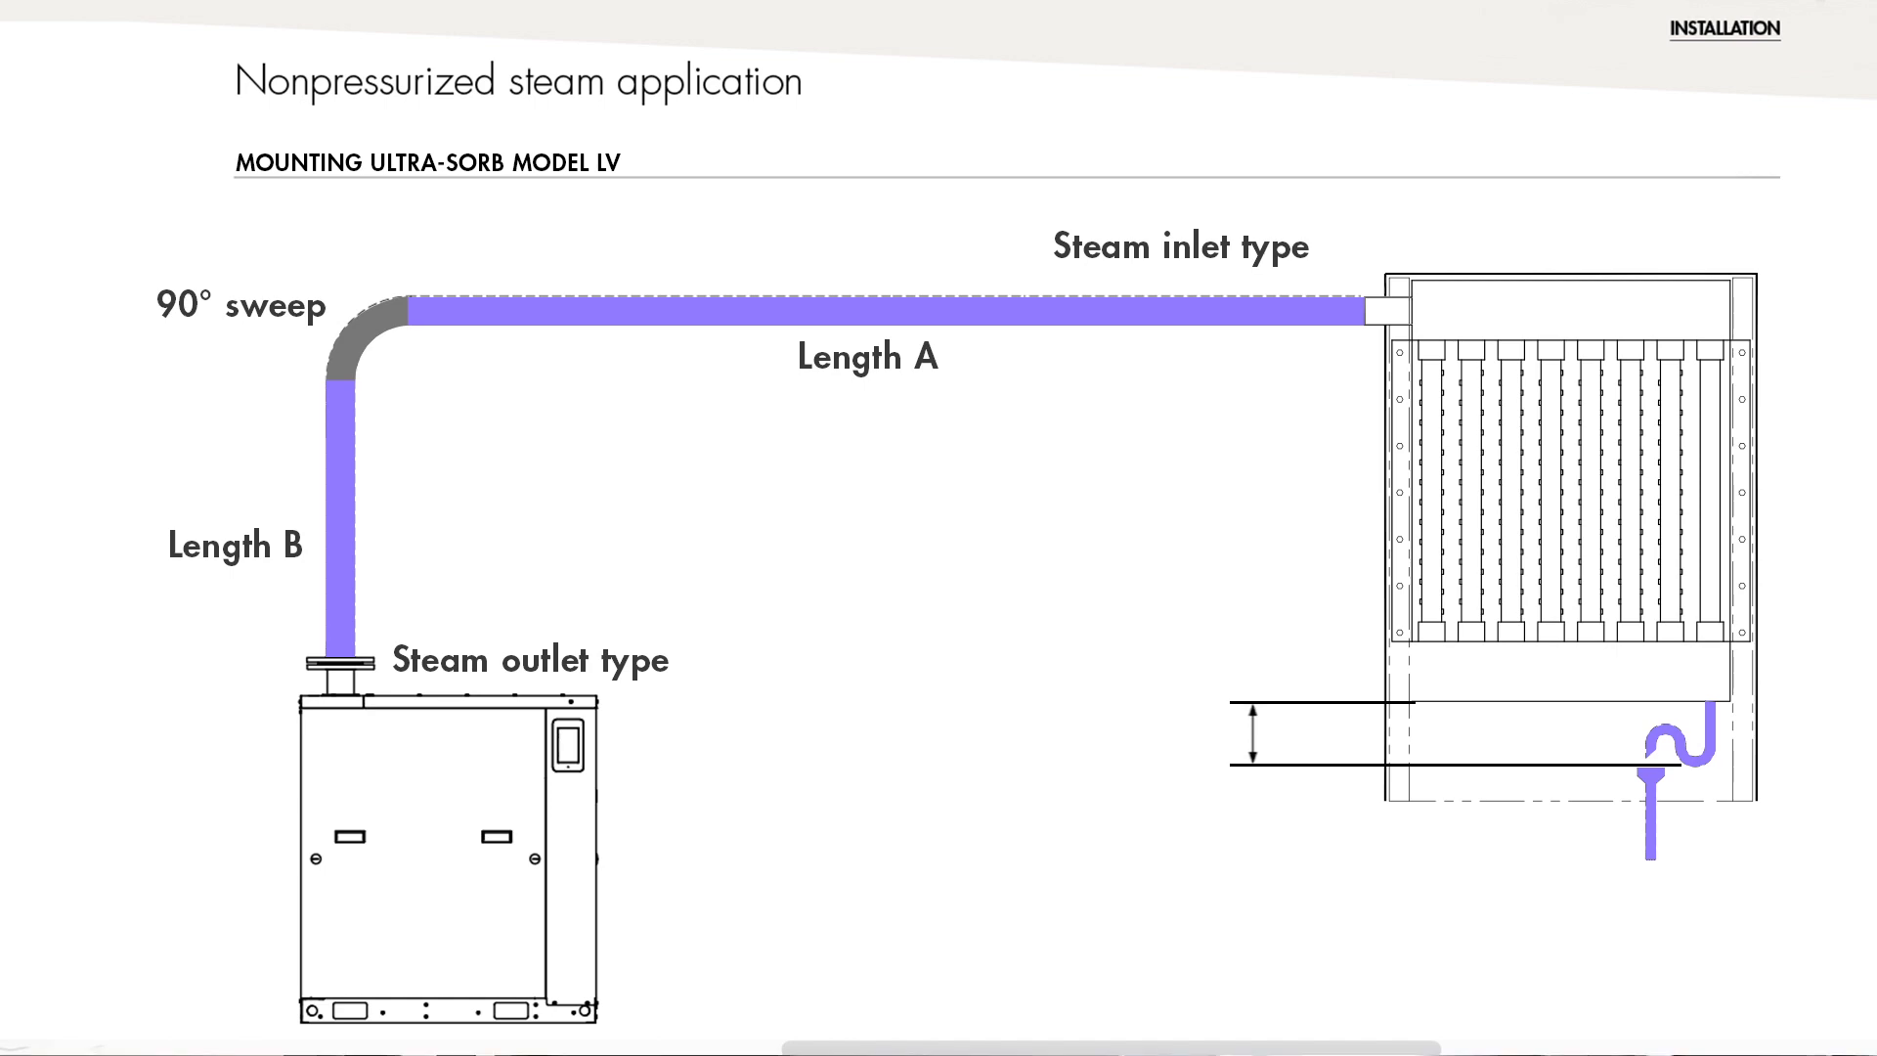
Run the rep search for postal code 01950 to show Emerson-Swan's Randolph, Massachusetts contact details
{"action": "left_click", "coordinate": [1071, 402]}
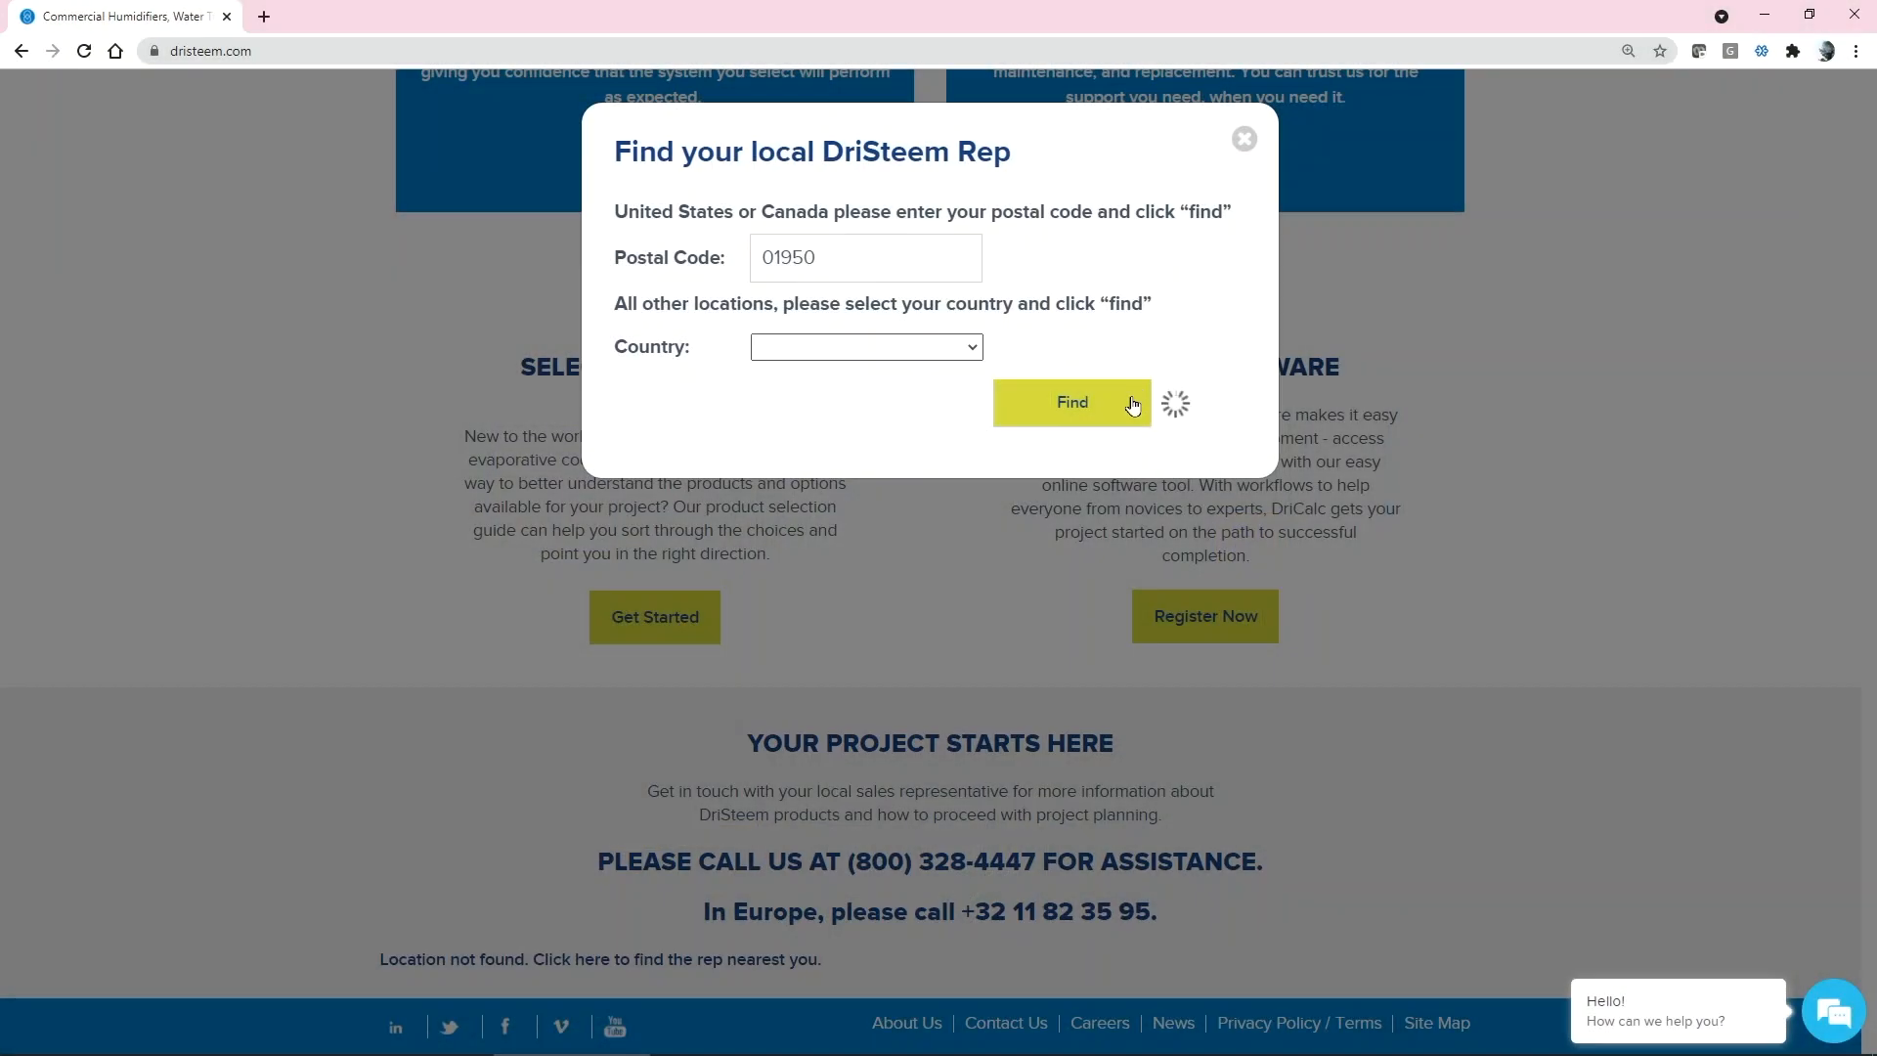
{"action": "left_click", "coordinate": [1069, 403]}
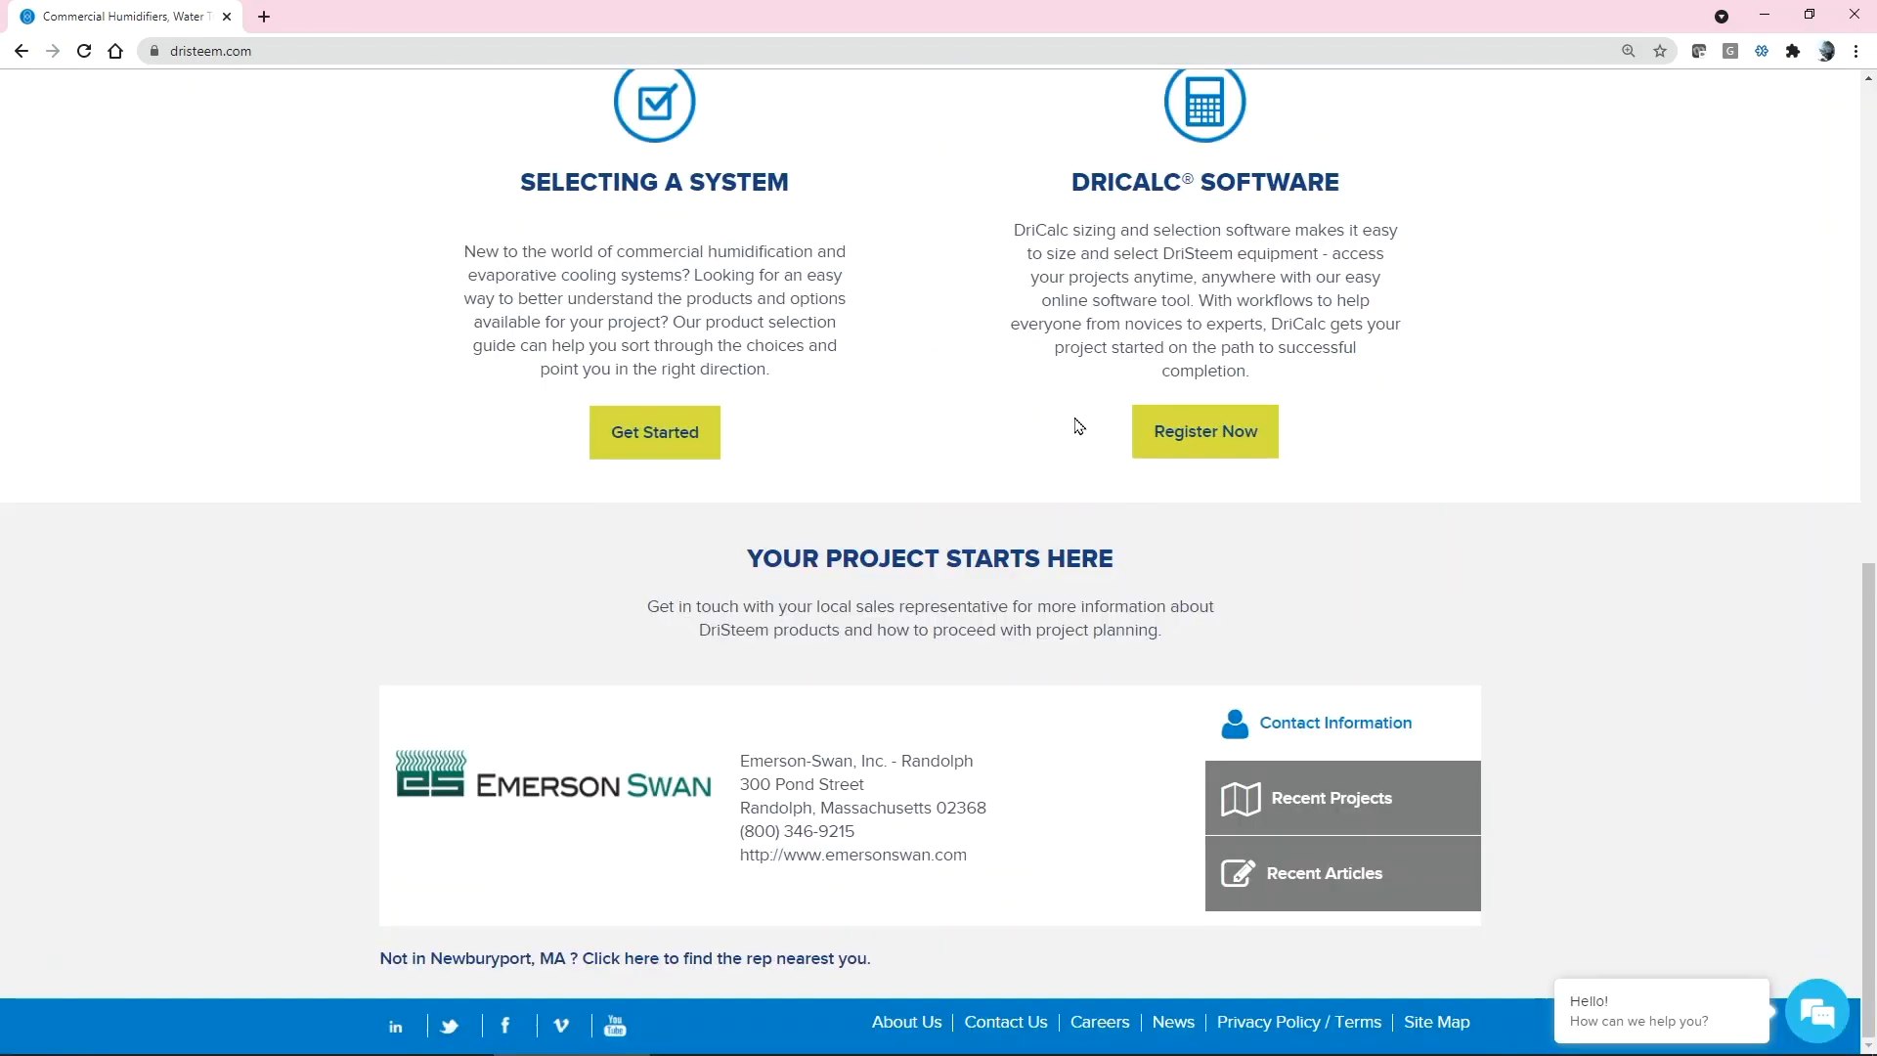